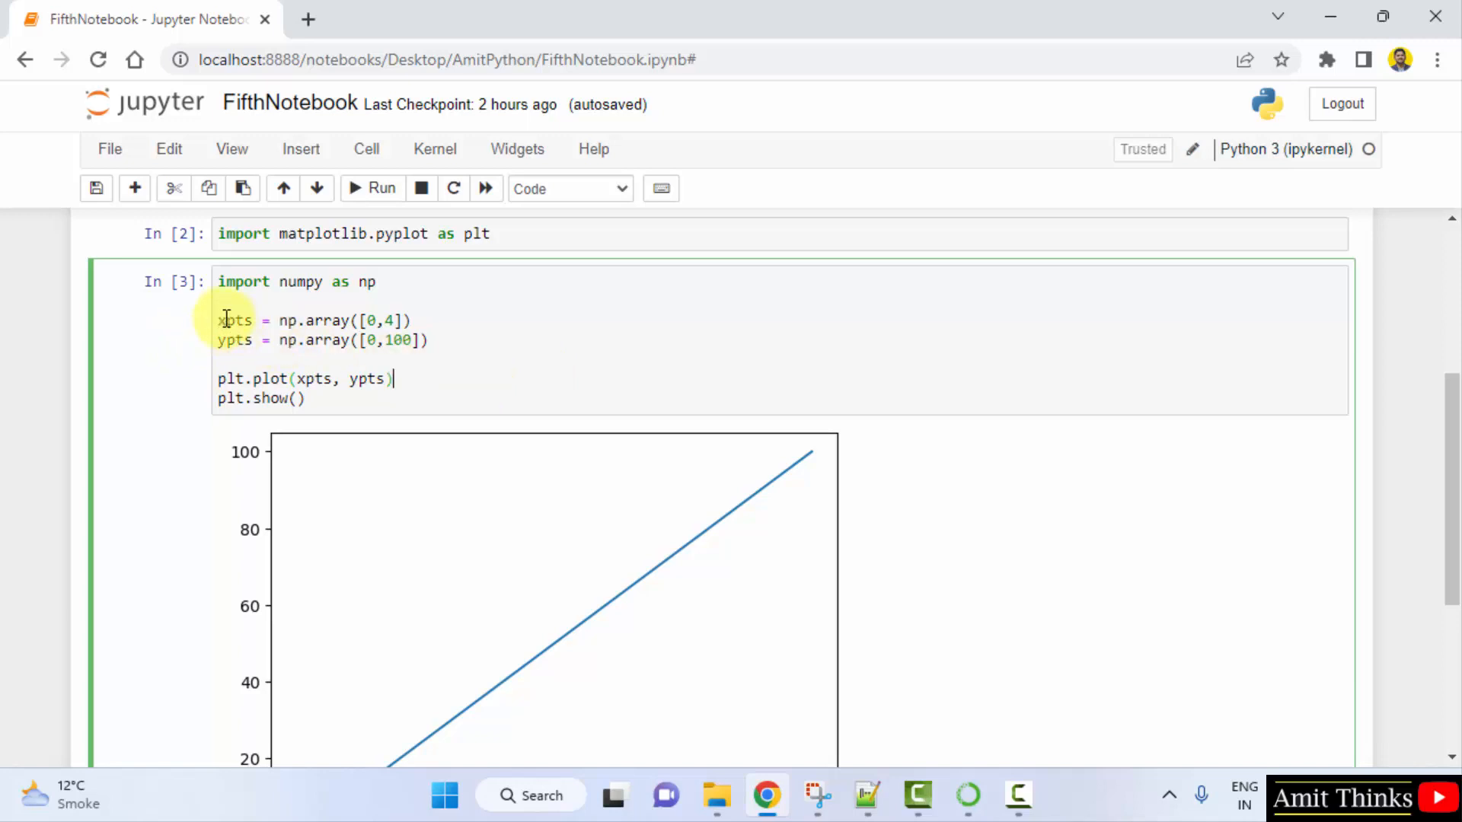
{"action": "mouse_move", "coordinate": [493, 360]}
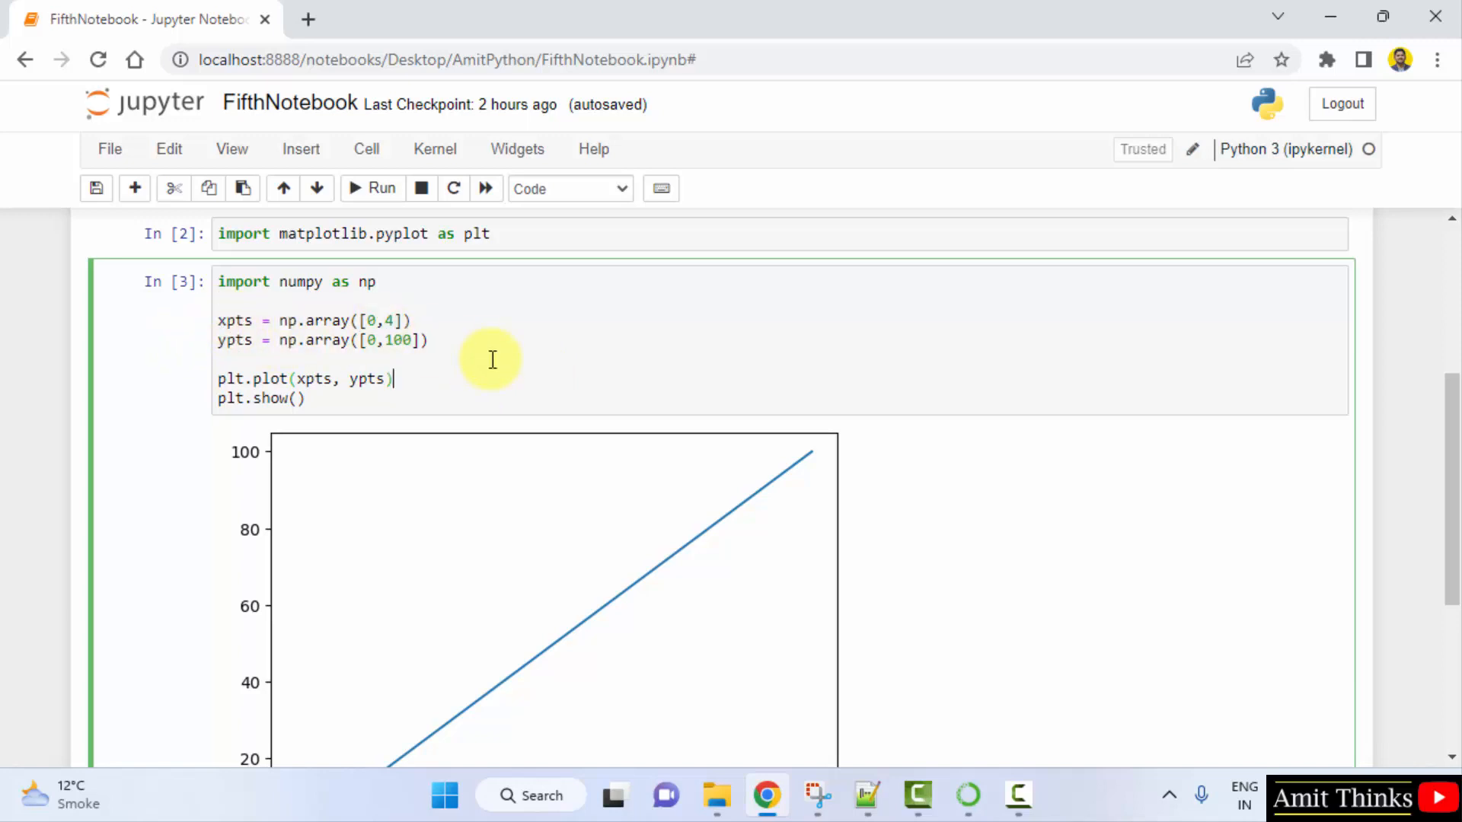
{"action": "mouse_move", "coordinate": [471, 344]}
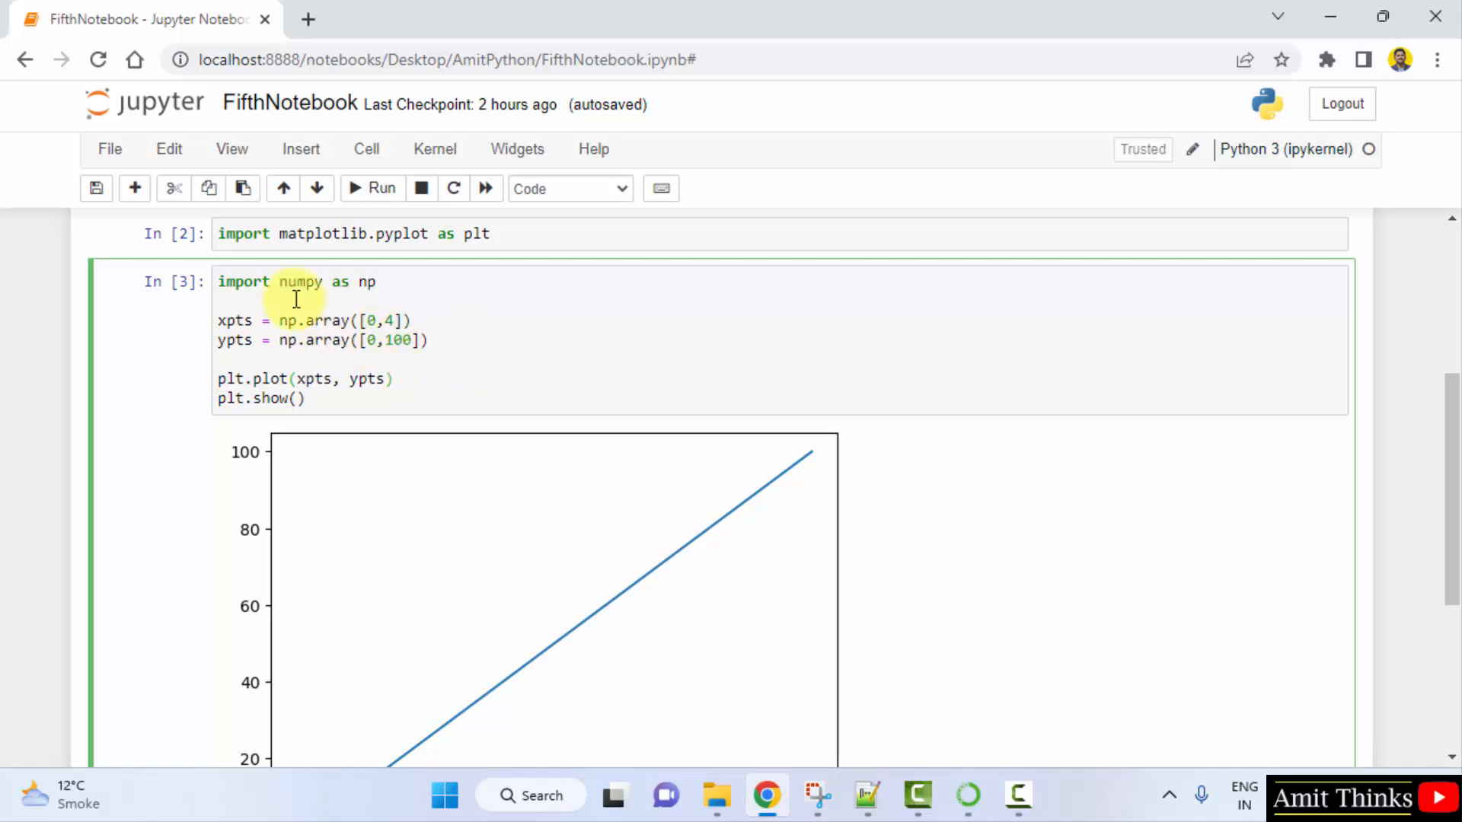
{"action": "mouse_move", "coordinate": [388, 201]}
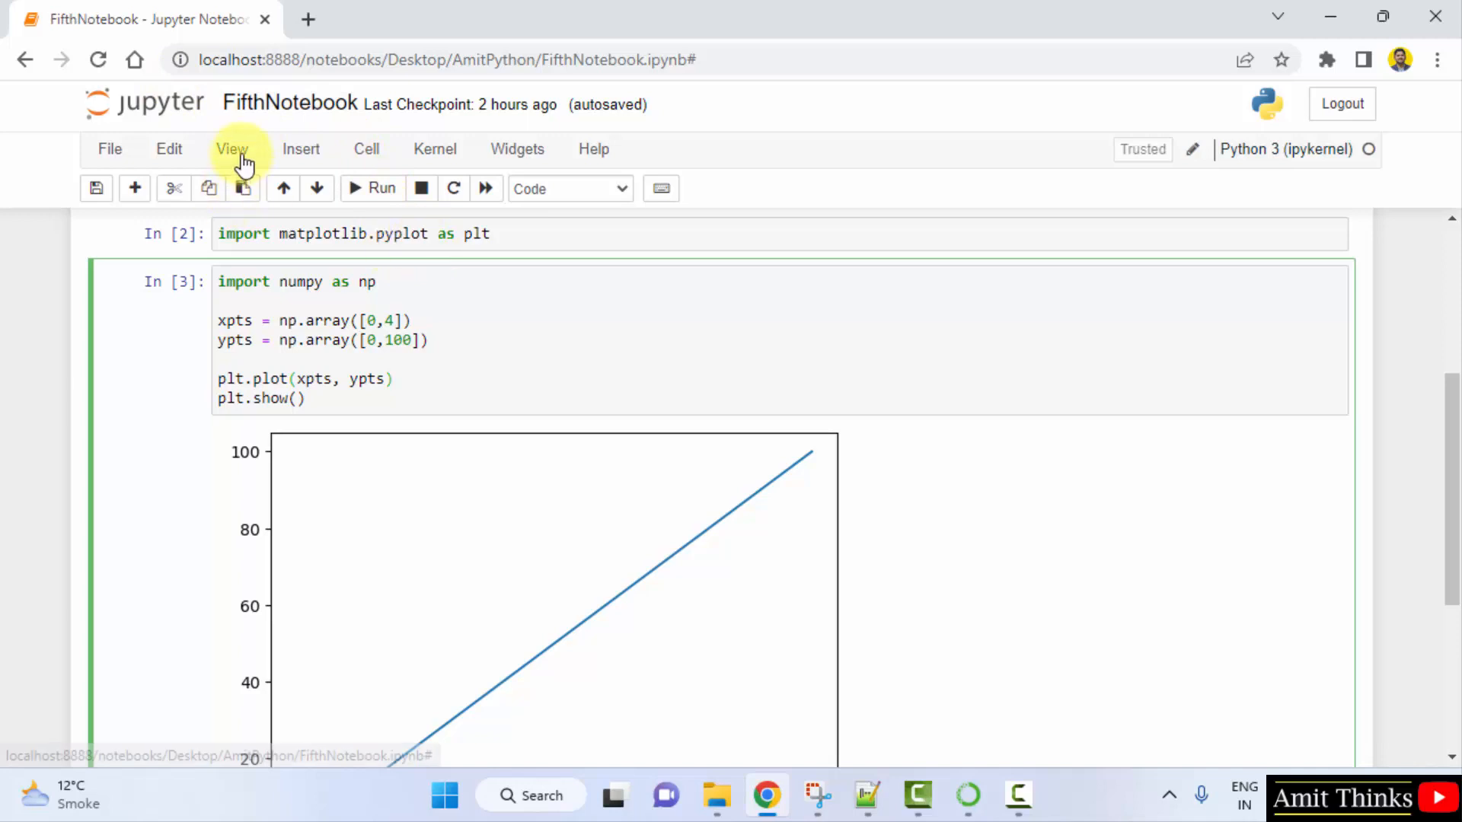
Turn on line numbers in all code cells via View > Toggle Line Numbers.
{"action": "left_click", "coordinate": [232, 149]}
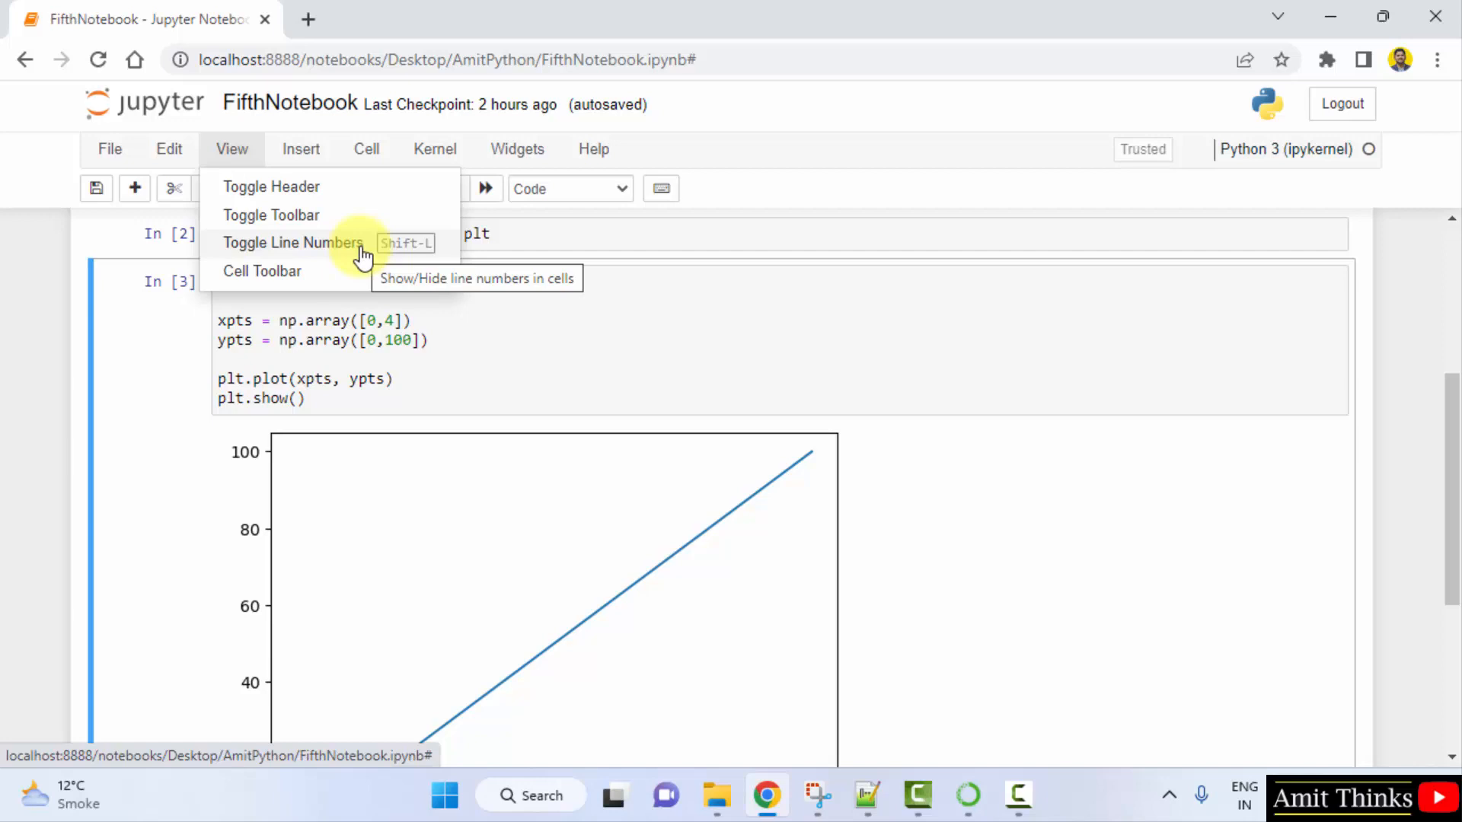
{"action": "left_click", "coordinate": [293, 243]}
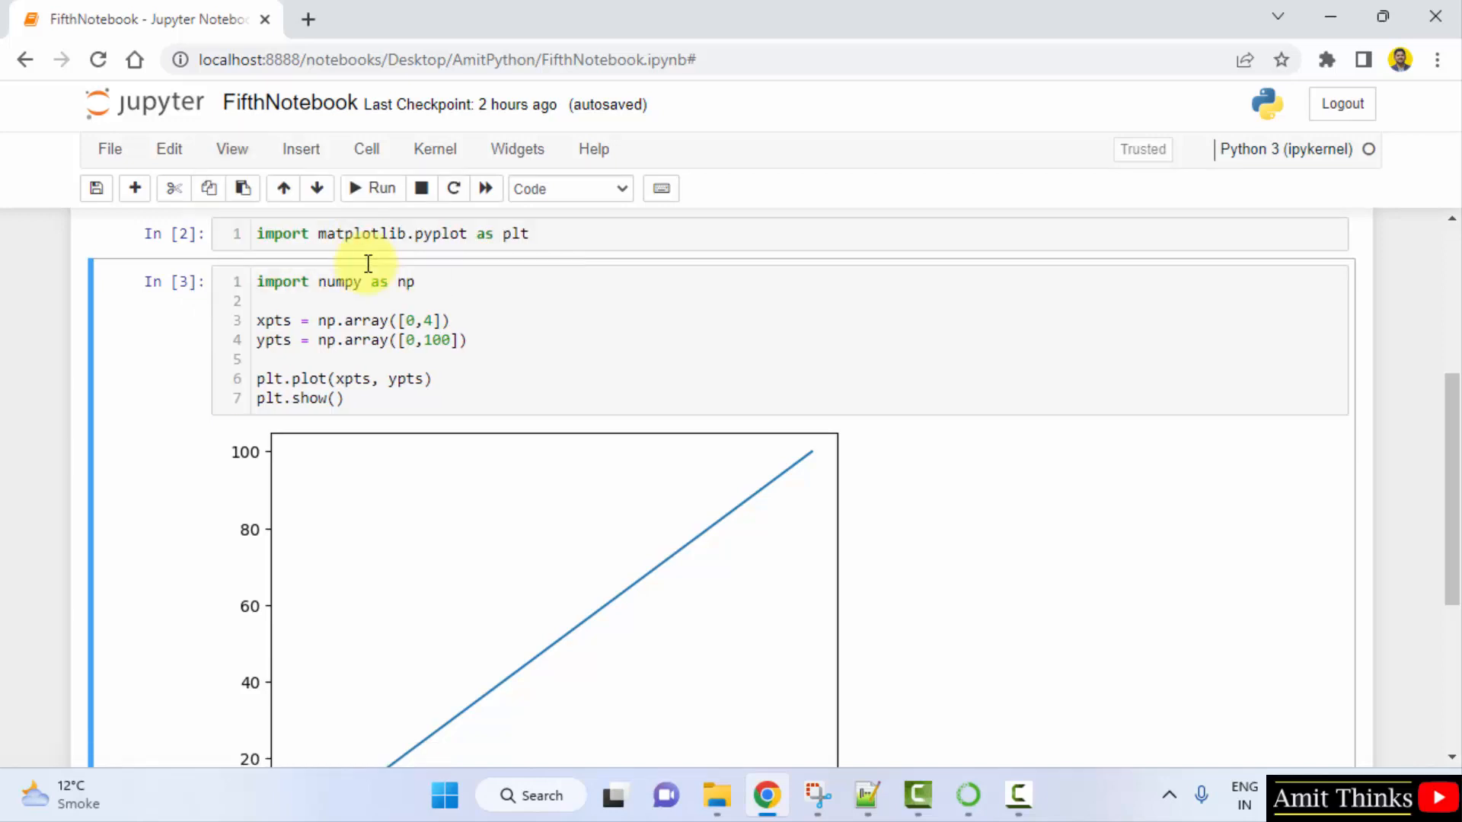
{"action": "left_click", "coordinate": [418, 365]}
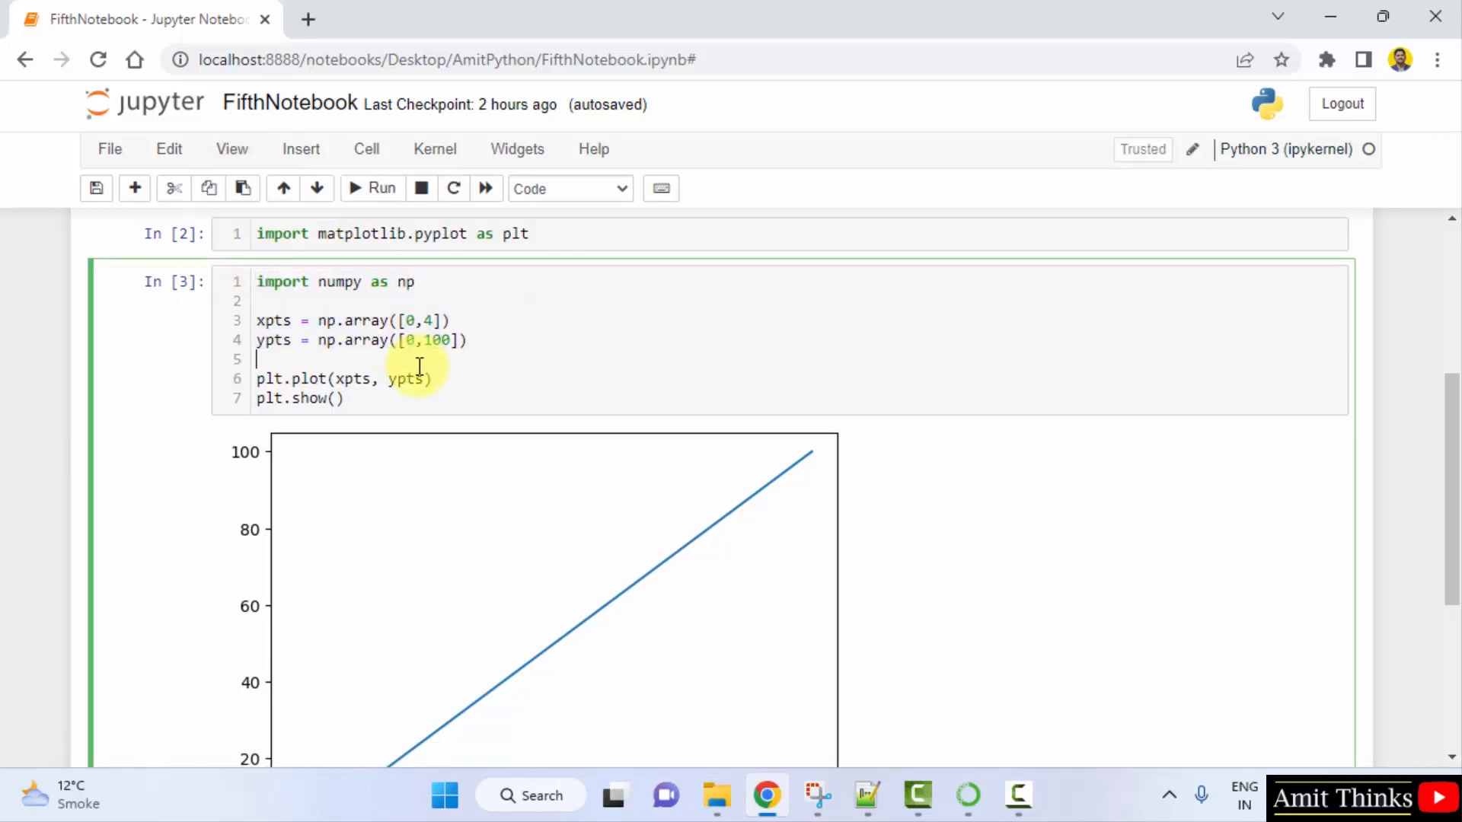
{"action": "left_click", "coordinate": [338, 234]}
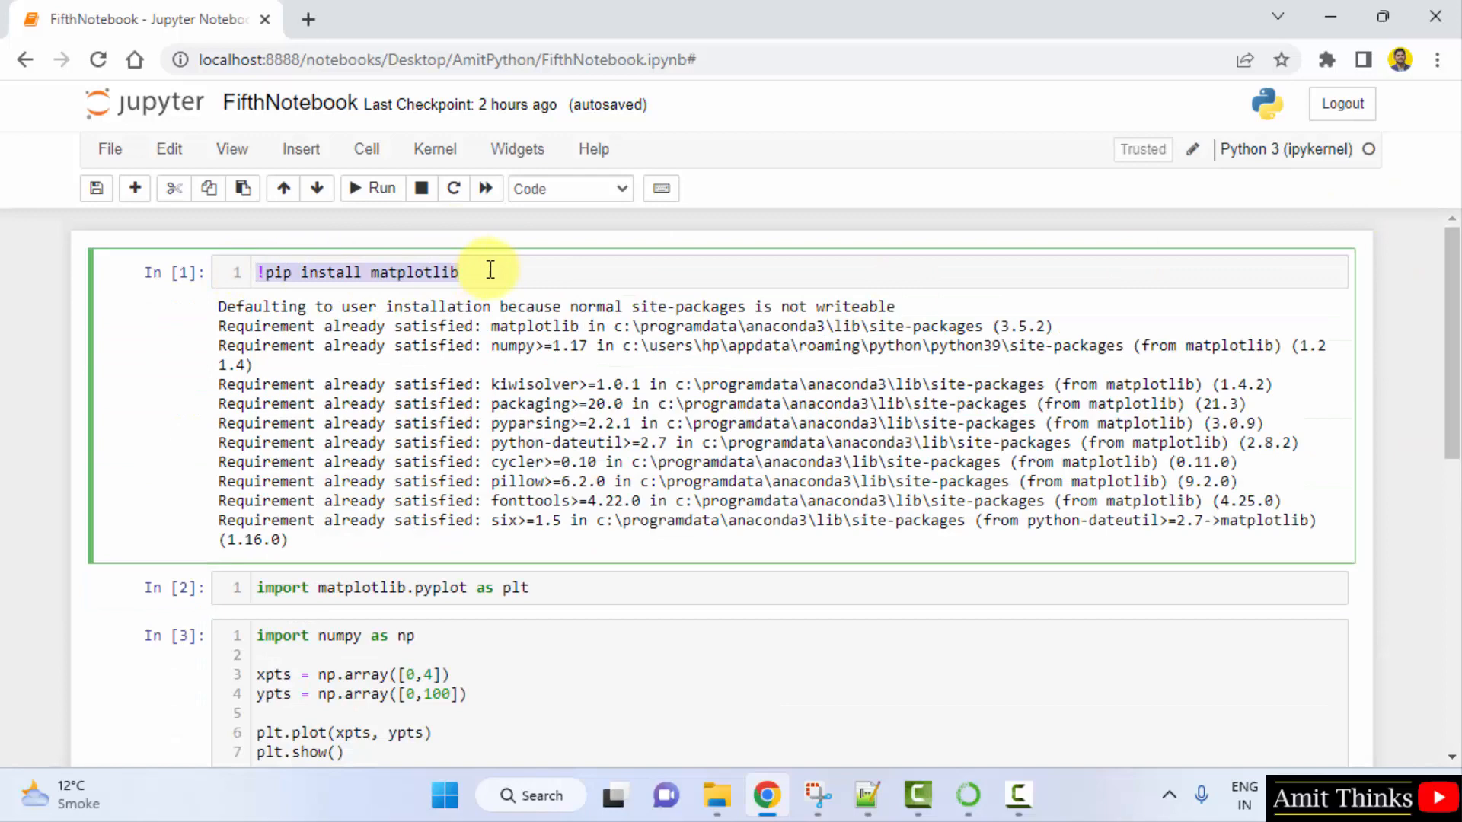
{"action": "scroll", "scroll_direction": "down", "scroll_amount": 3}
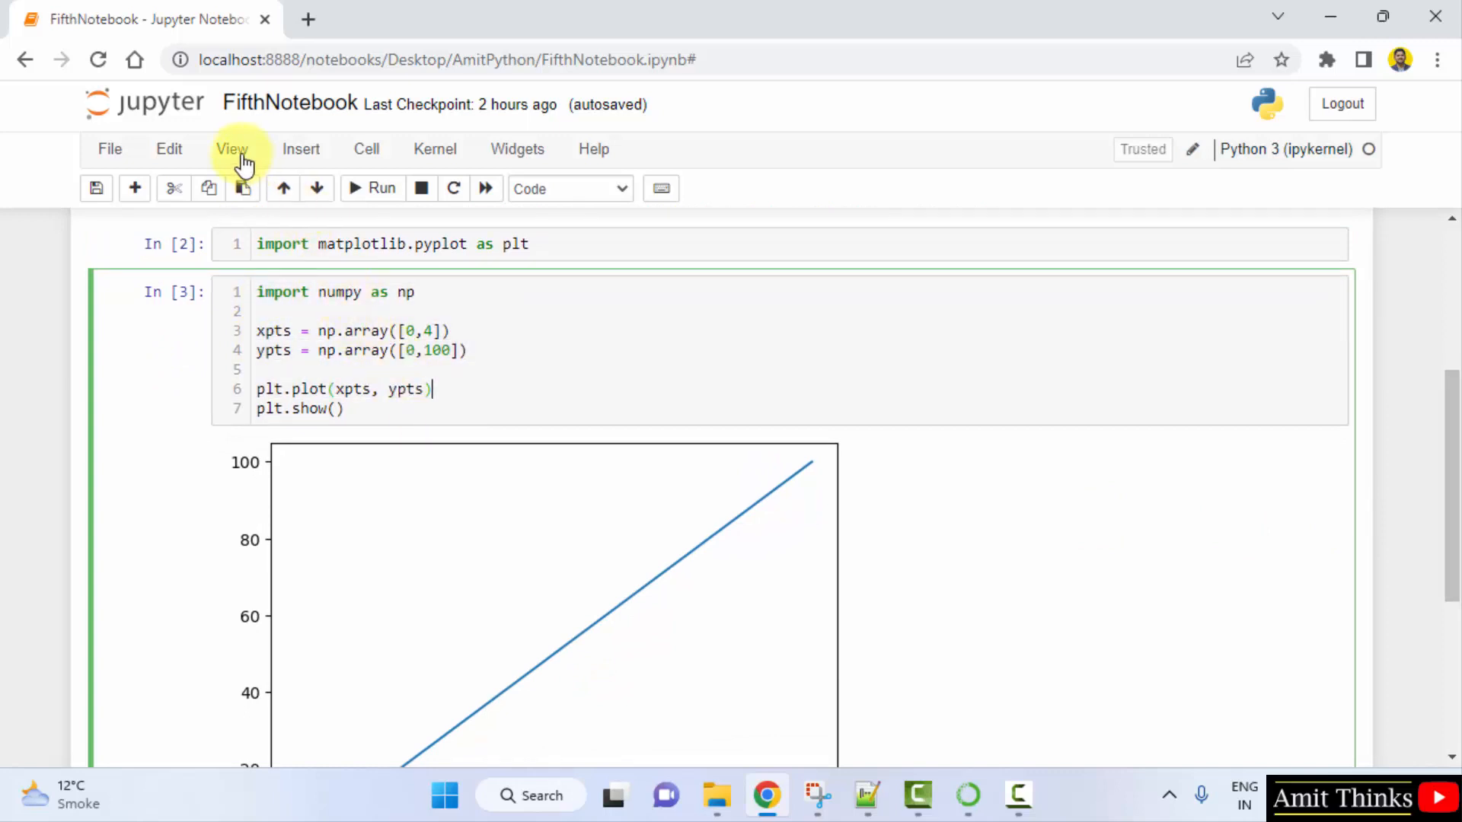
{"action": "left_click", "coordinate": [232, 150]}
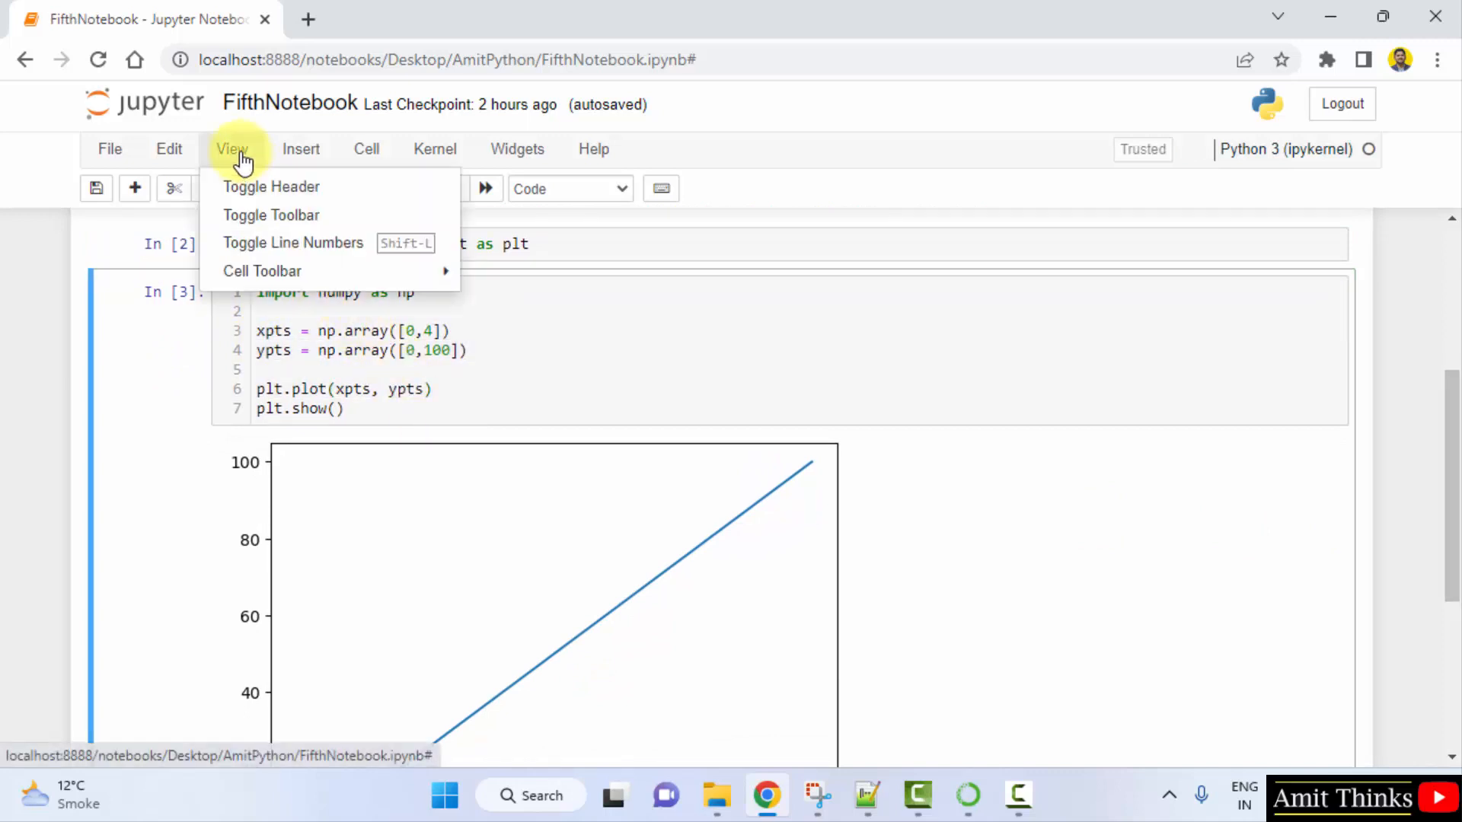
{"action": "mouse_move", "coordinate": [353, 252]}
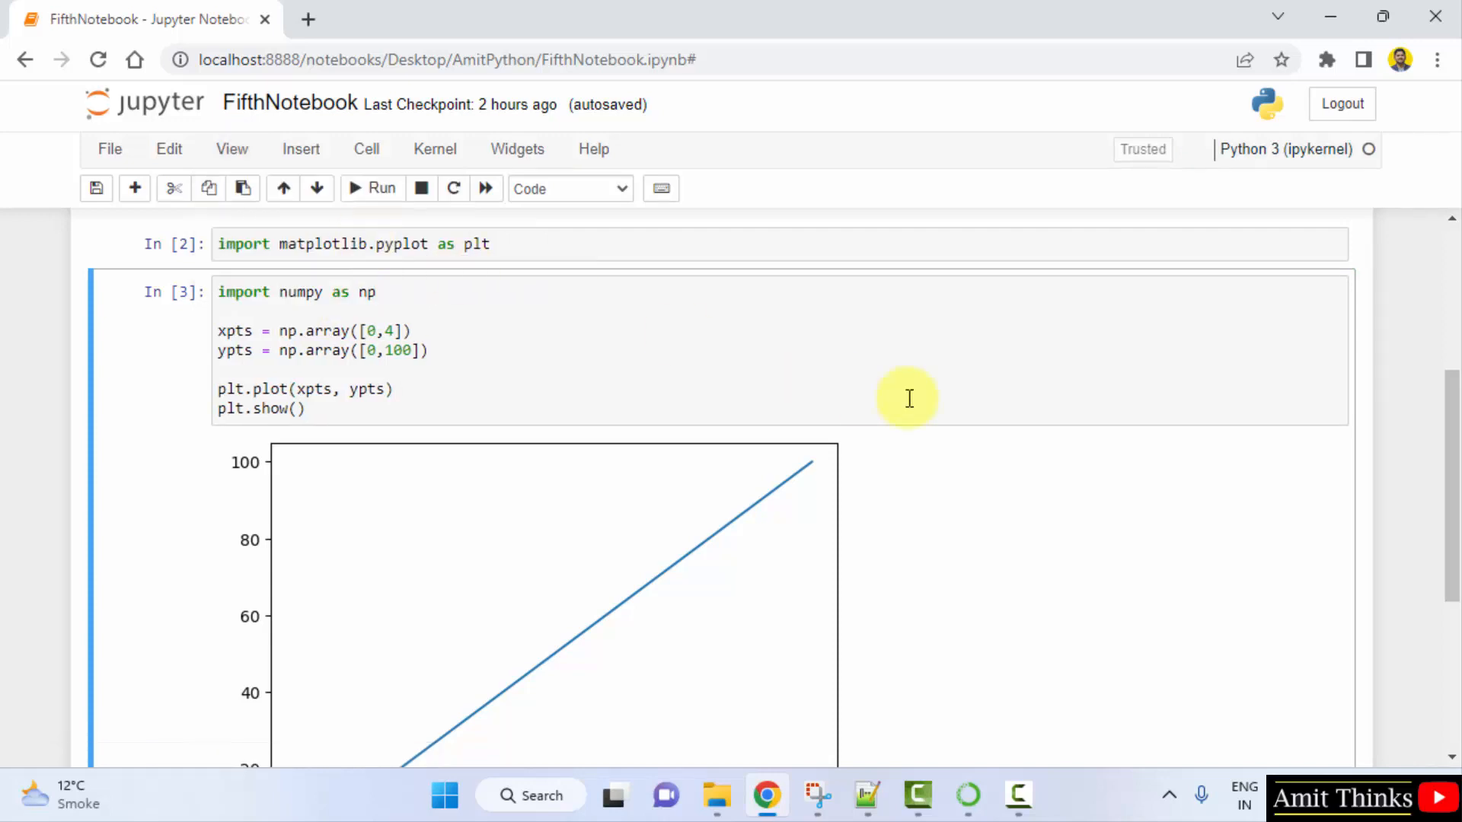
{"action": "left_click", "coordinate": [232, 149]}
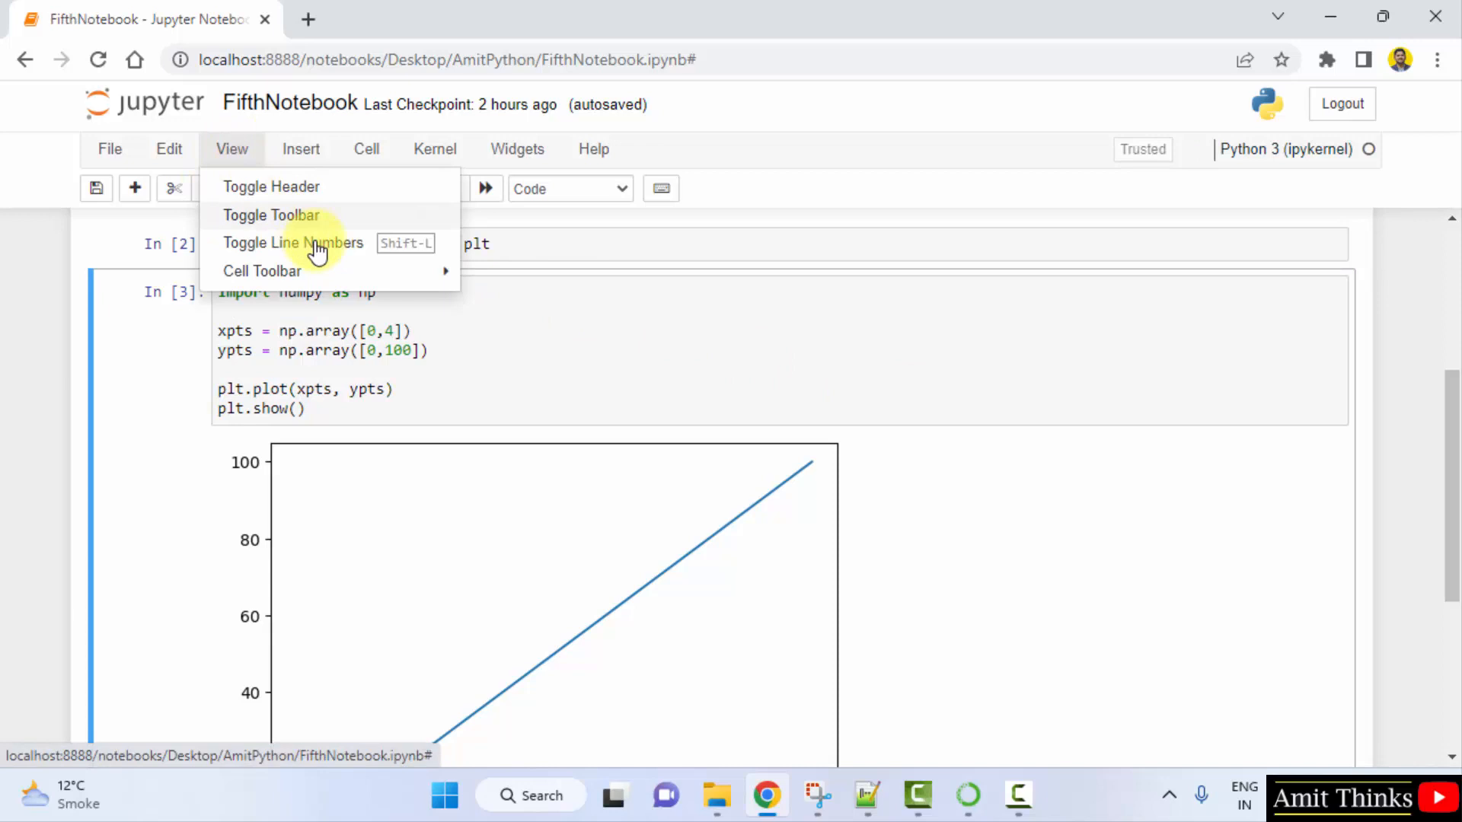
{"action": "left_click", "coordinate": [292, 242]}
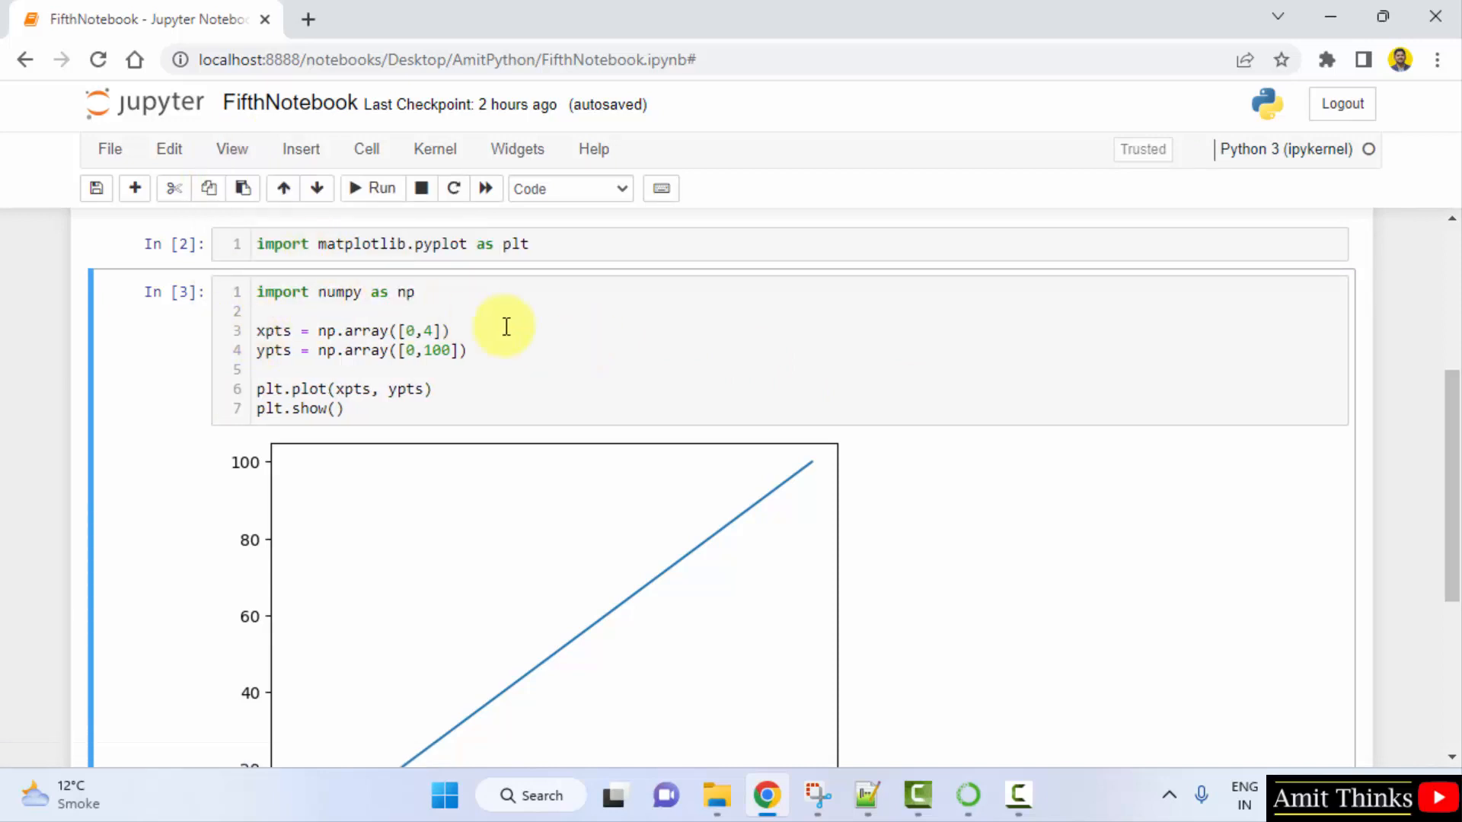